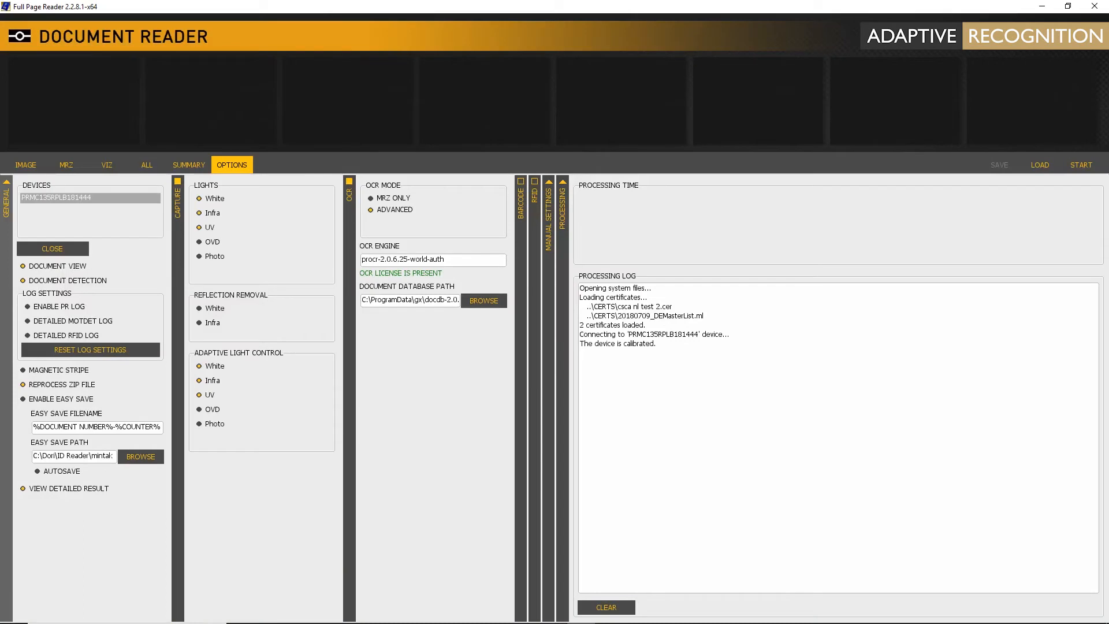
# Enable the White, Infra, UV and OVD lights on OPTIONS and start the passport scan.
pyautogui.click(233, 171)
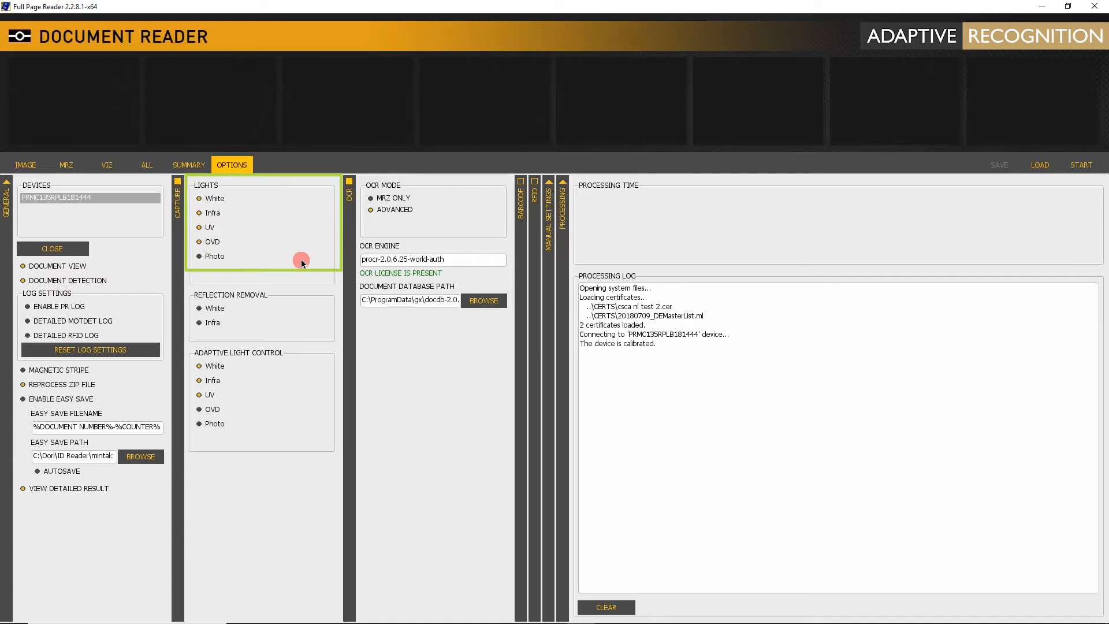
pyautogui.moveTo(842, 176)
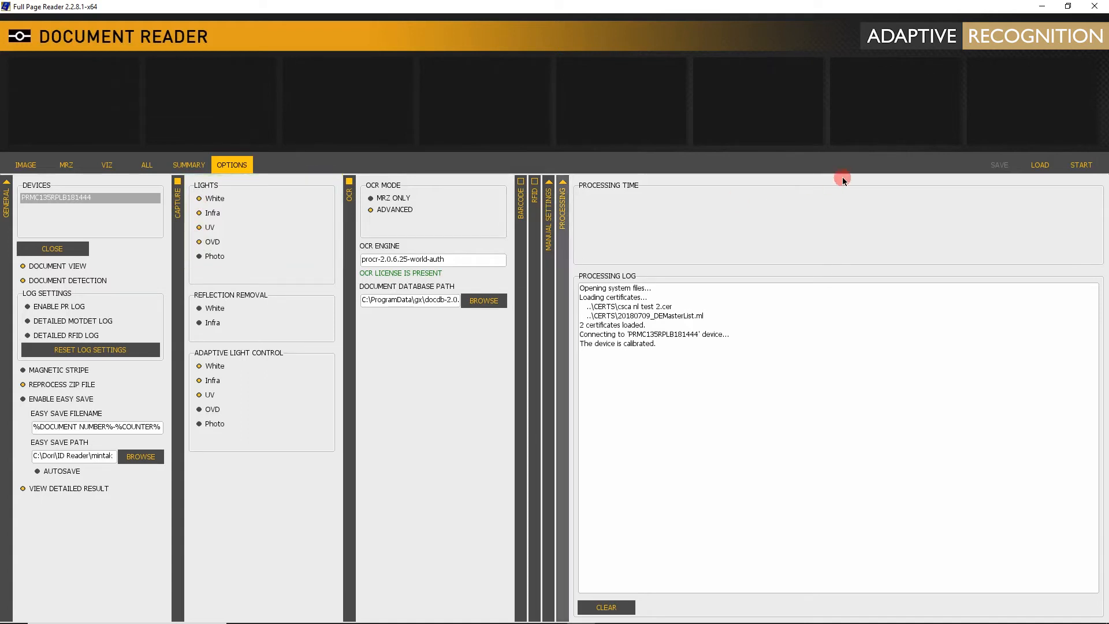
pyautogui.click(1082, 165)
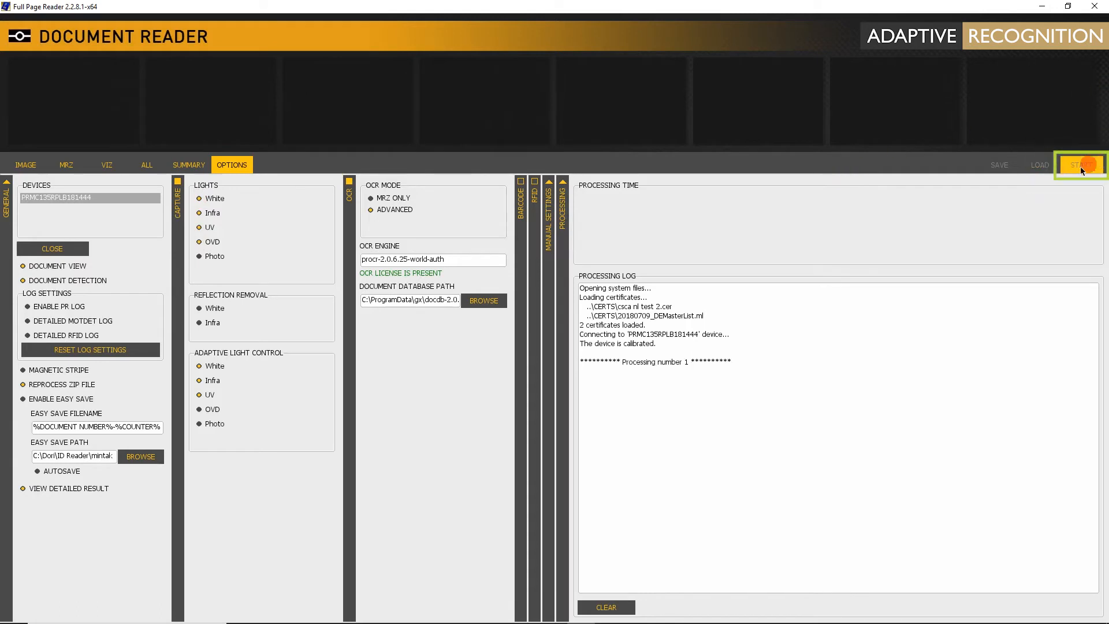
# Let scan number 1 complete, browse the captured thumbnails and view the OVD image full-size.
pyautogui.click(1082, 164)
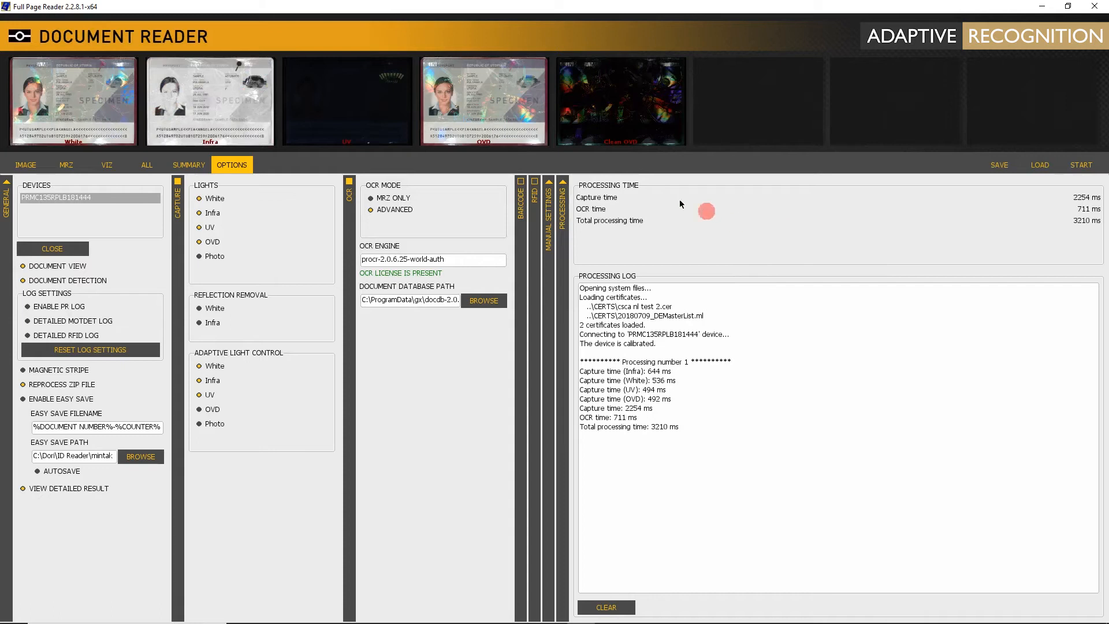
pyautogui.click(486, 101)
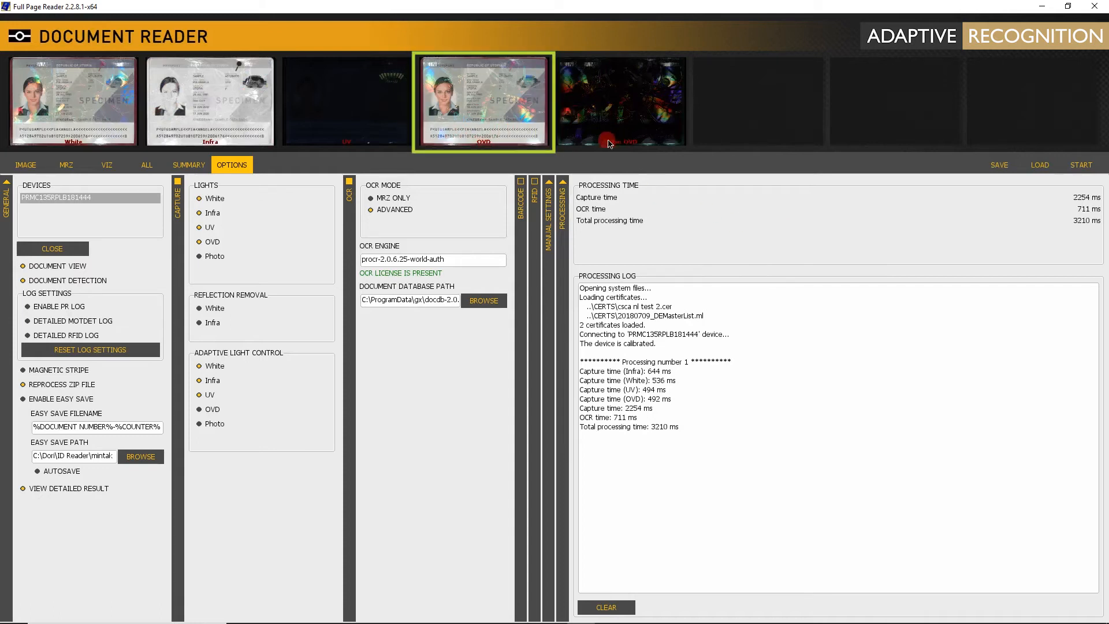
pyautogui.click(622, 102)
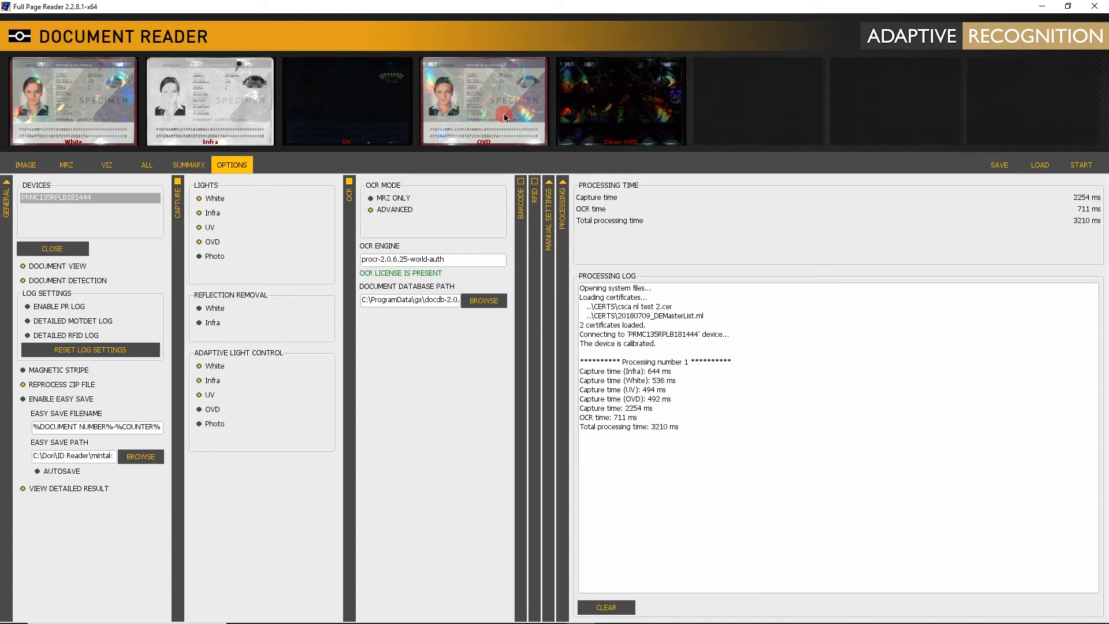
pyautogui.click(502, 115)
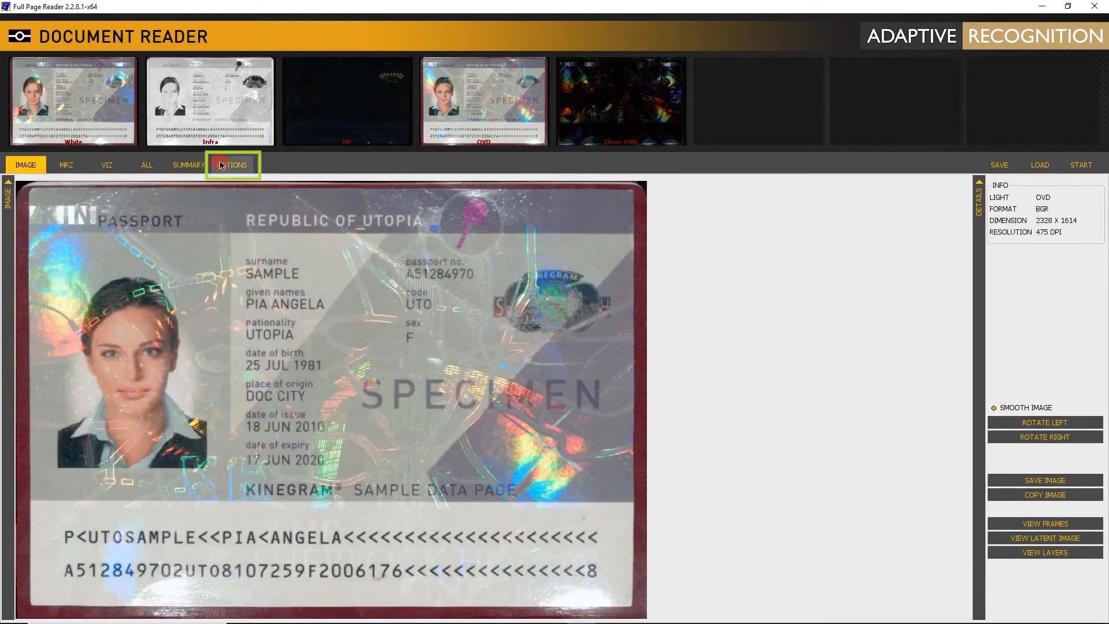
# Return to OPTIONS and enable White under REFLECTION REMOVAL.
pyautogui.click(232, 164)
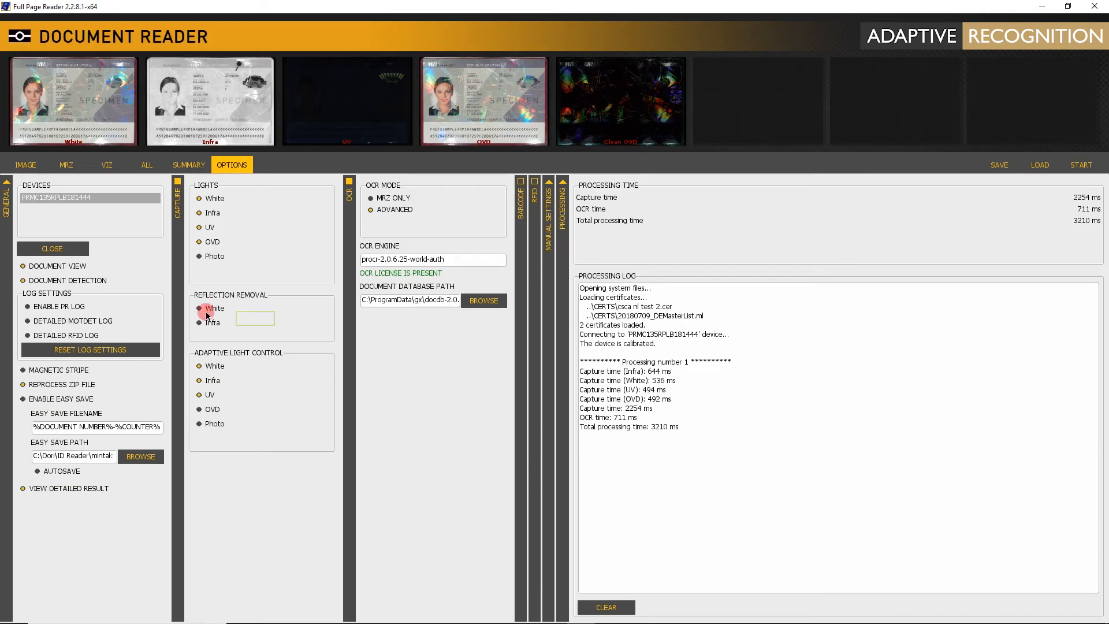
pyautogui.click(199, 308)
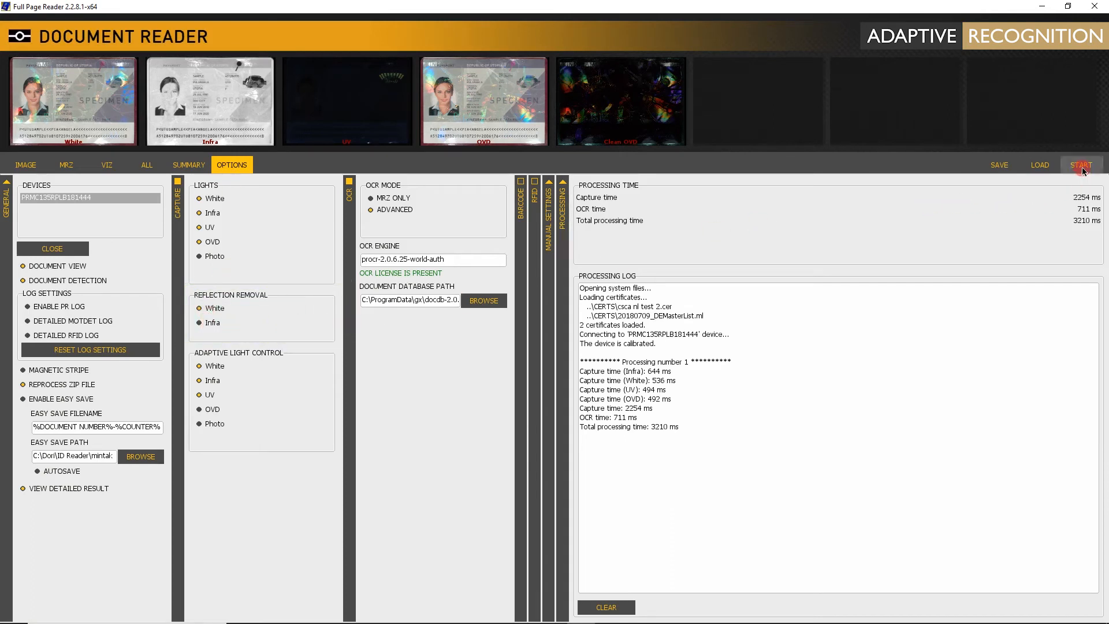
# Rescan the passport with reflection removal active.
pyautogui.click(1081, 165)
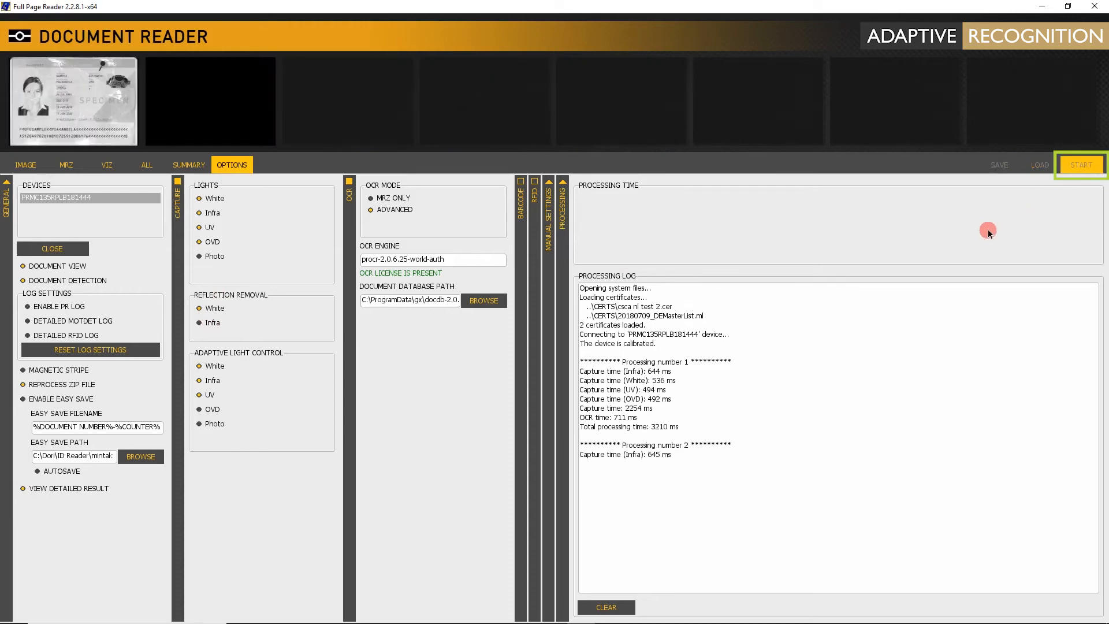
pyautogui.click(1082, 164)
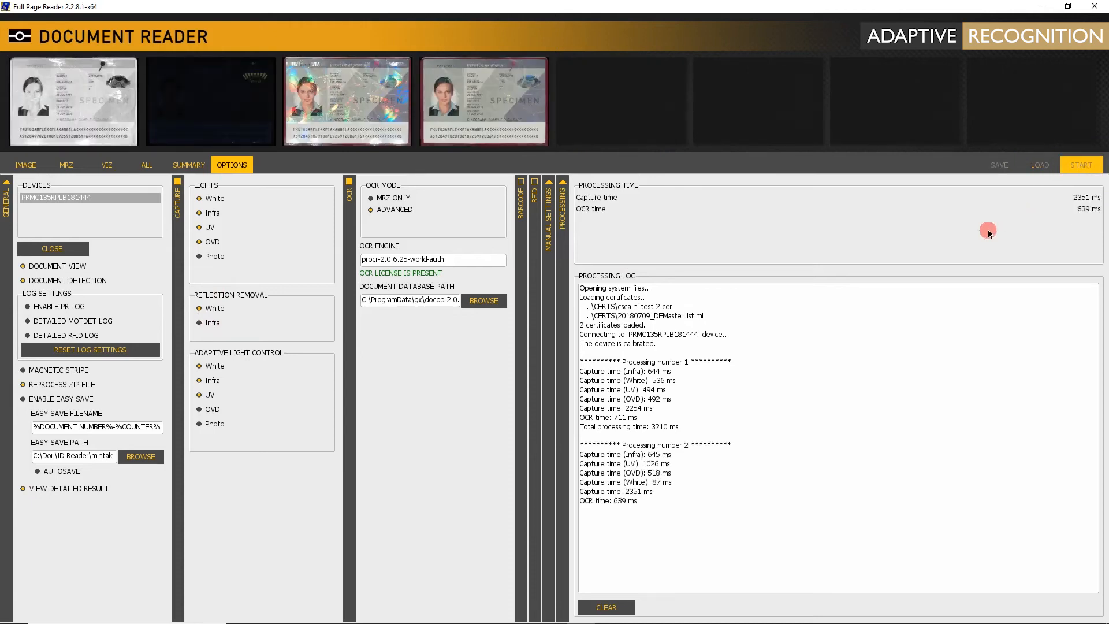
pyautogui.click(1082, 164)
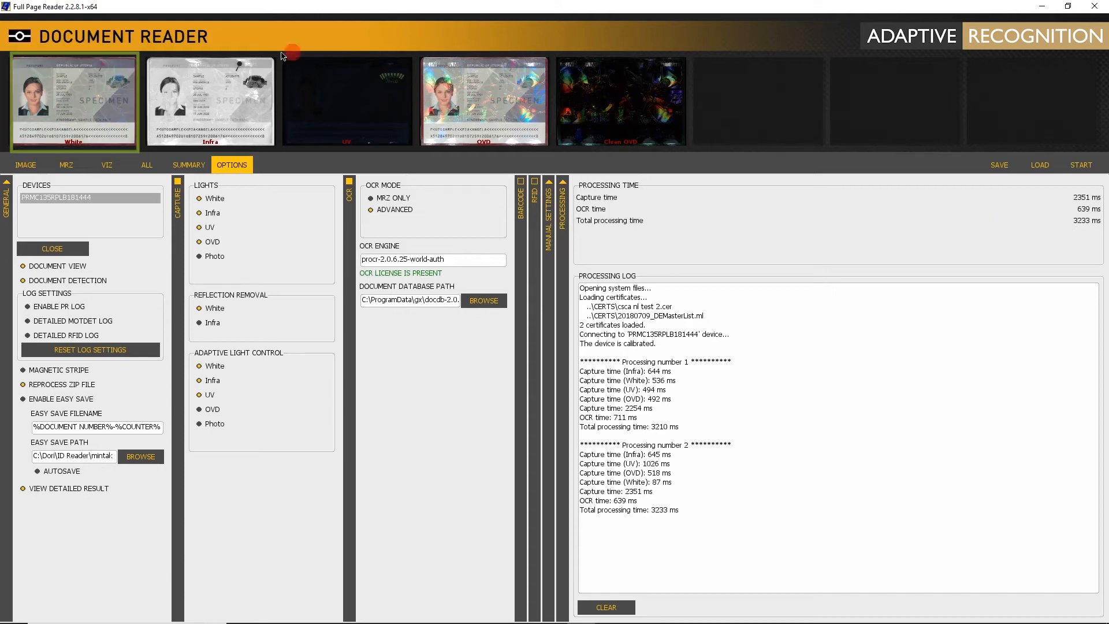
# View the white-light image, then the OVD image with the hologram clearly visible.
pyautogui.click(24, 166)
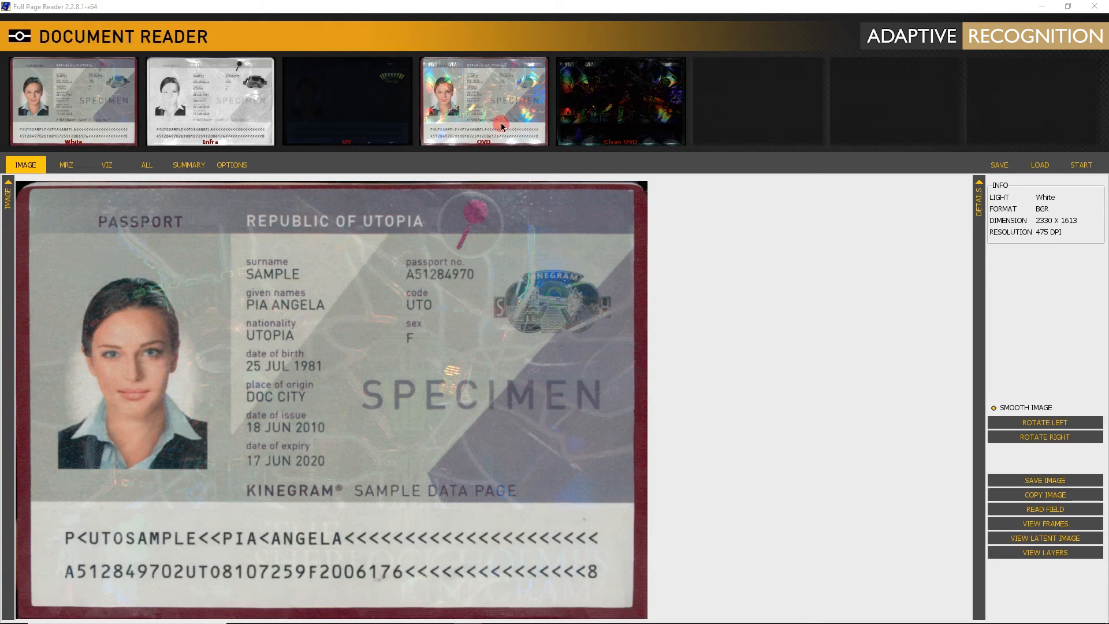
pyautogui.click(483, 103)
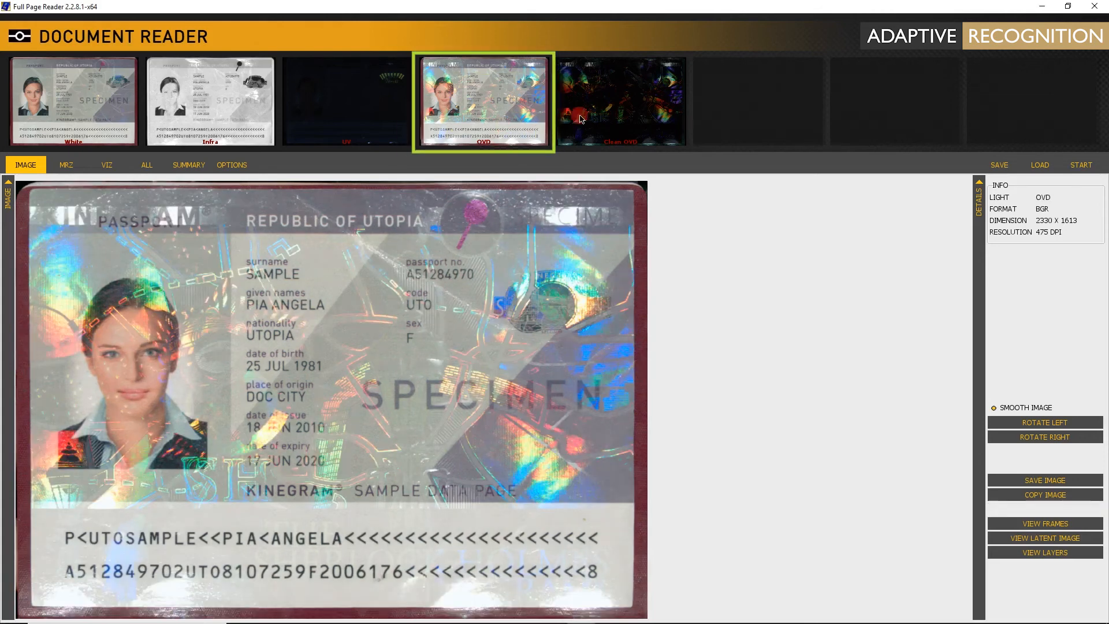